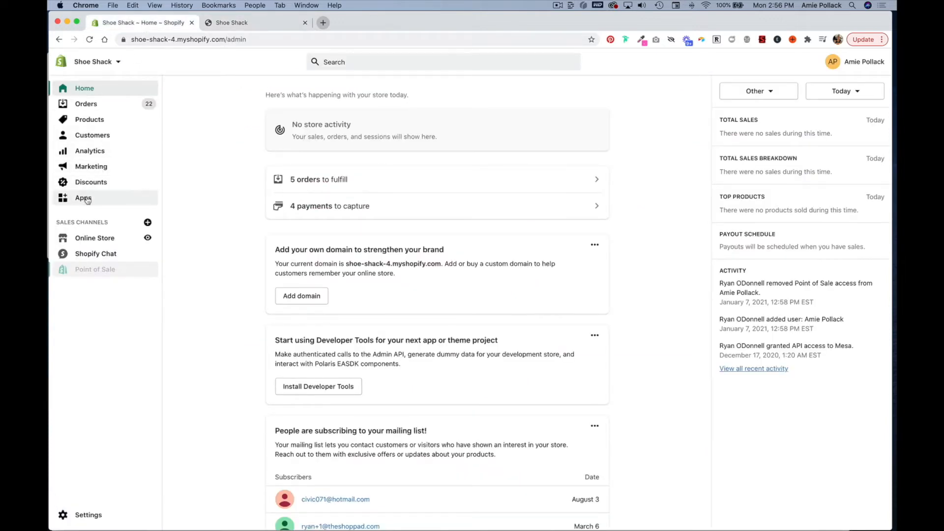
Step: Open the Mesa by ShopPad app from the store's installed Apps list
click(83, 198)
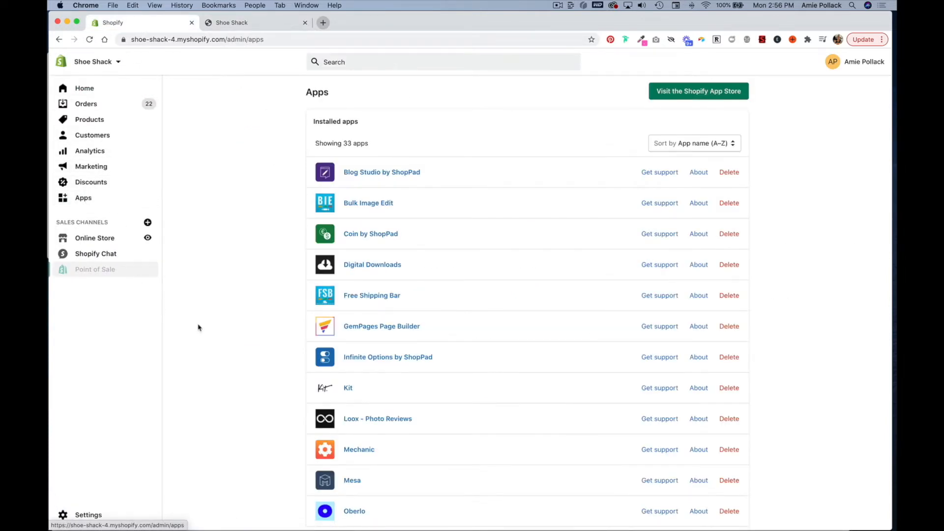
mouse_move(276, 417)
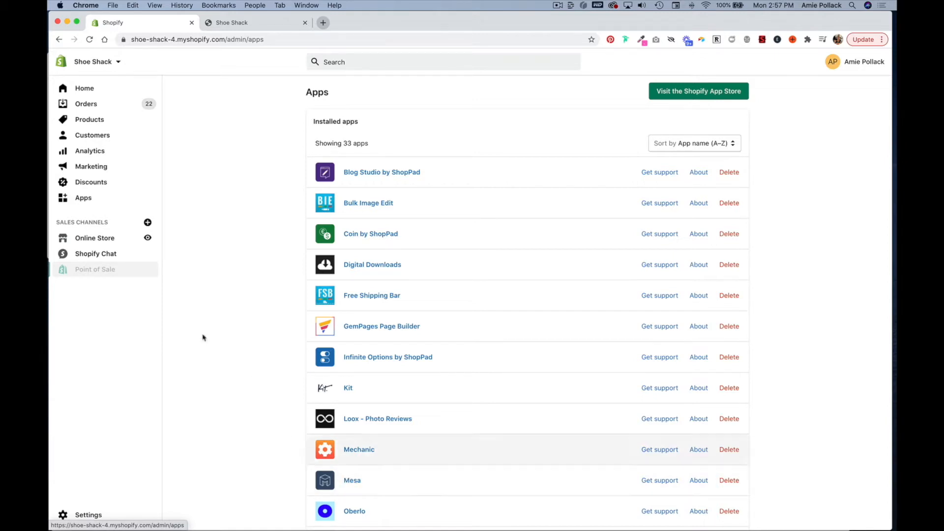
click(352, 481)
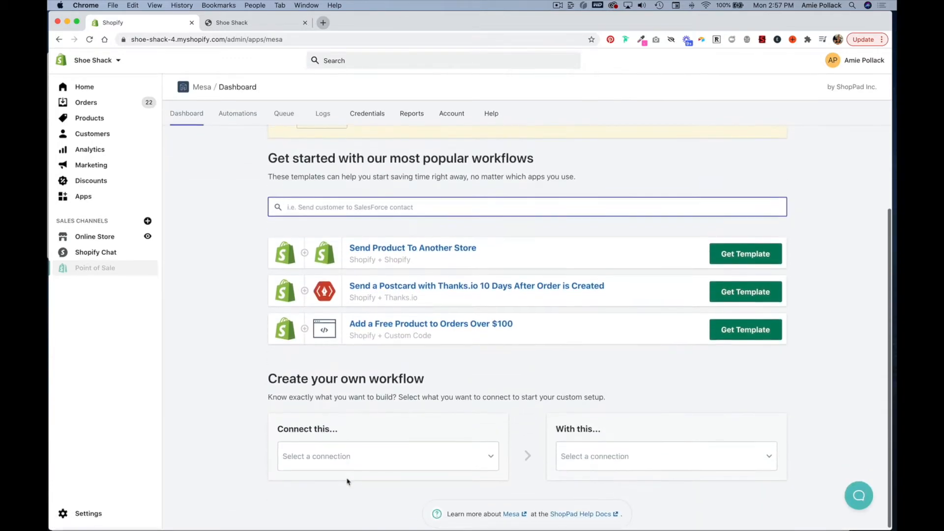
Step: Start a custom workflow with a Scheduler trigger paired with Shopify
click(388, 456)
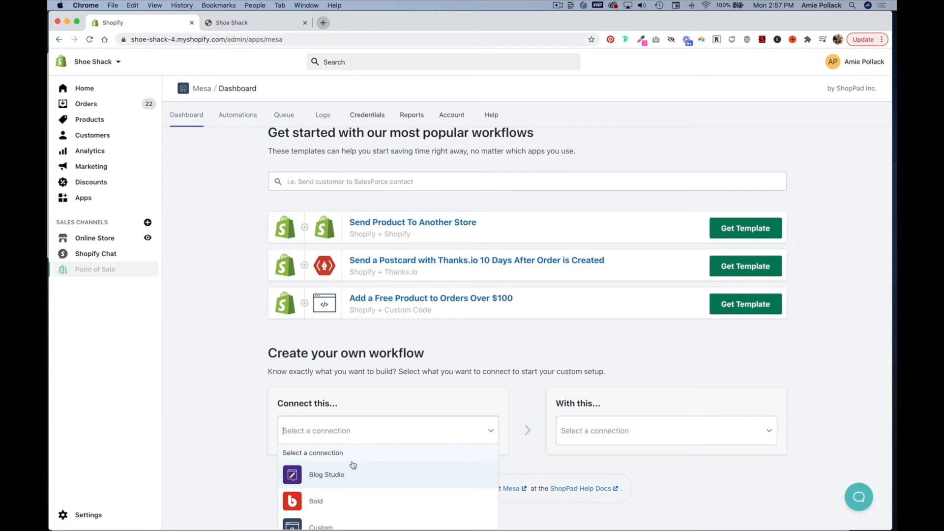
text(sche)
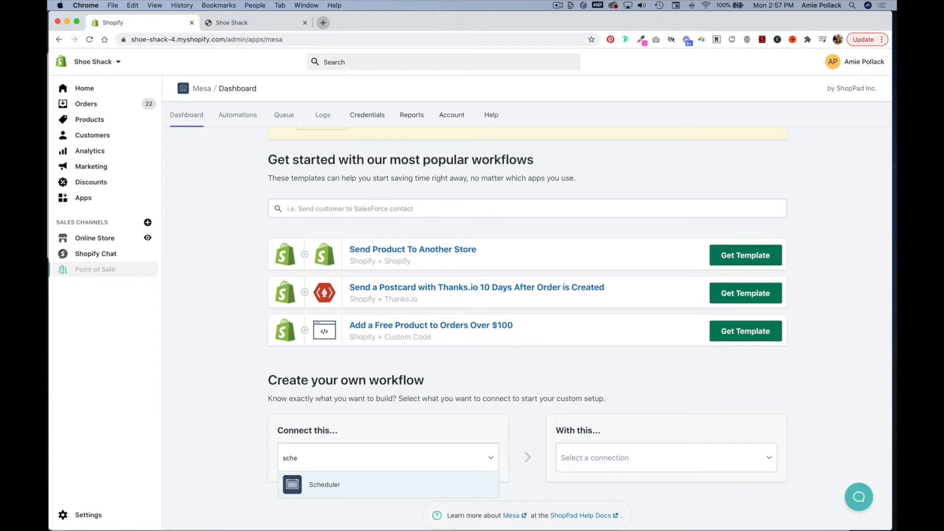
click(325, 484)
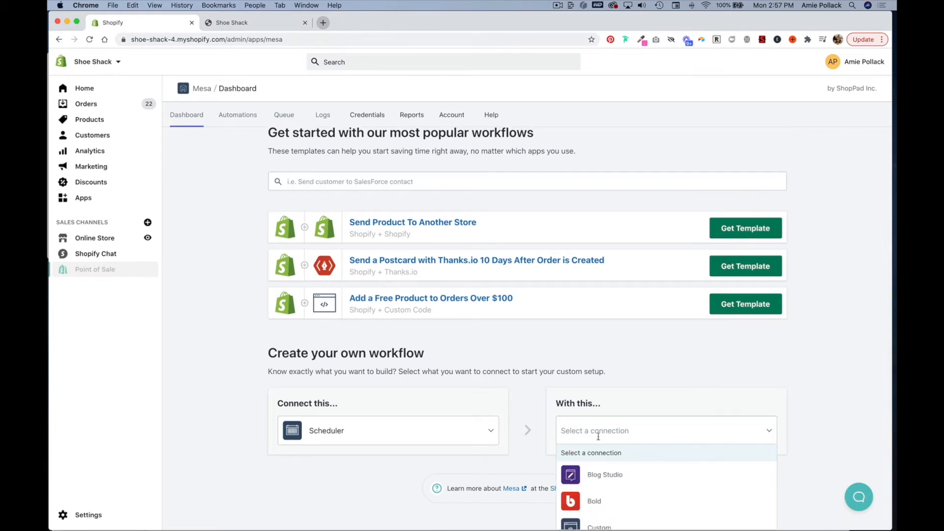
text(shop)
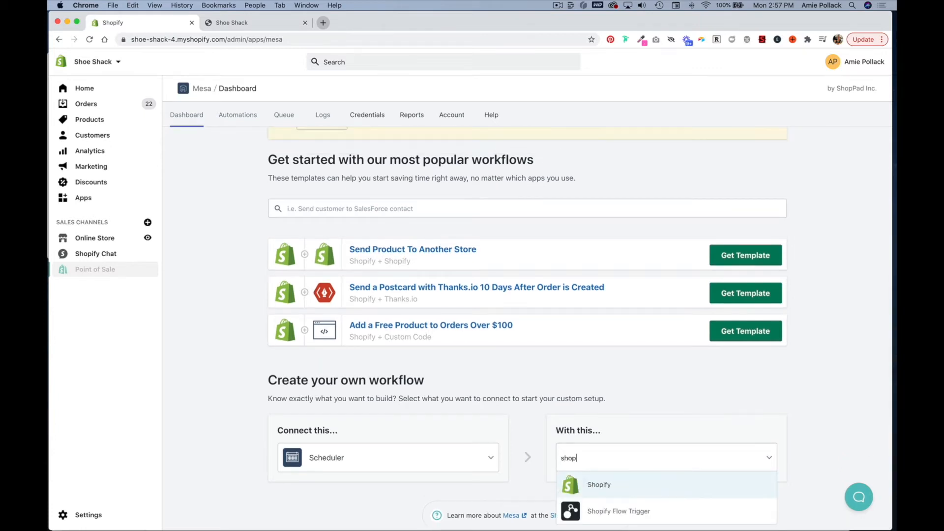
click(598, 485)
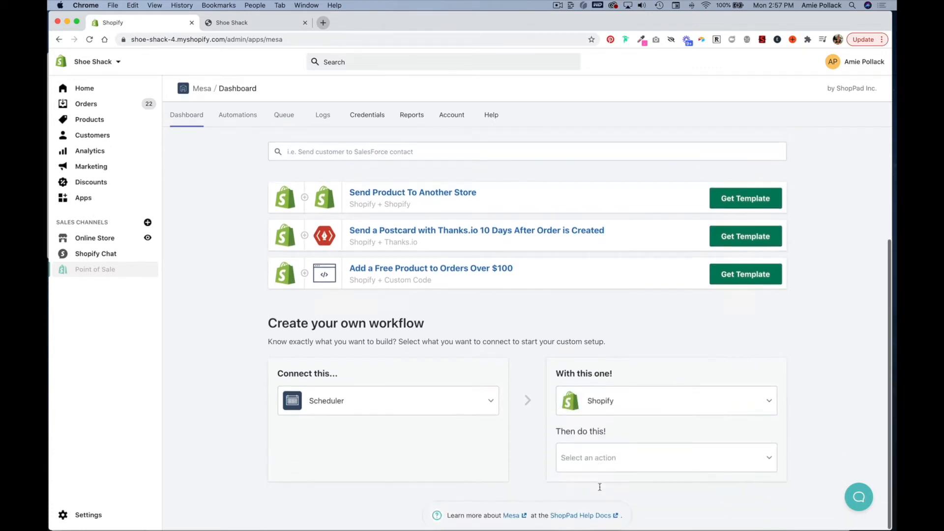
Step: Set the Shopify action to Theme > Publish and create the automation
click(667, 457)
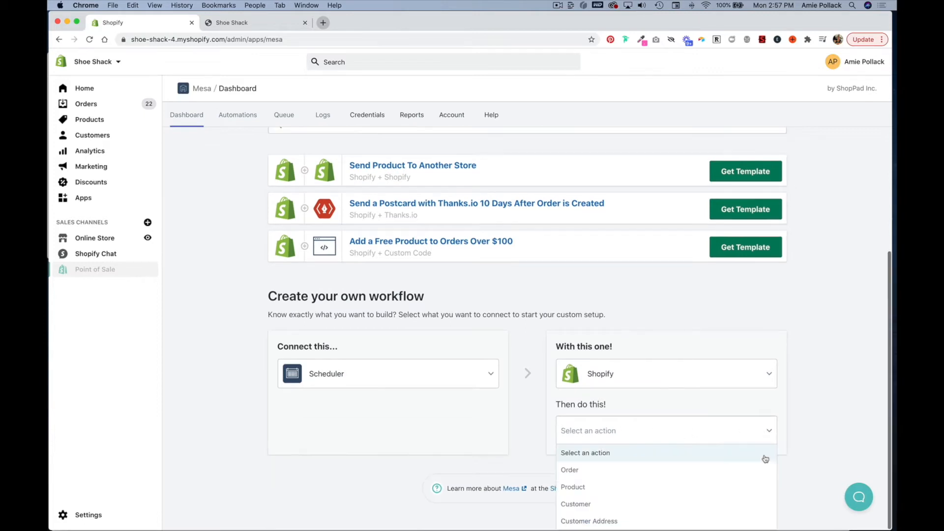
text(the)
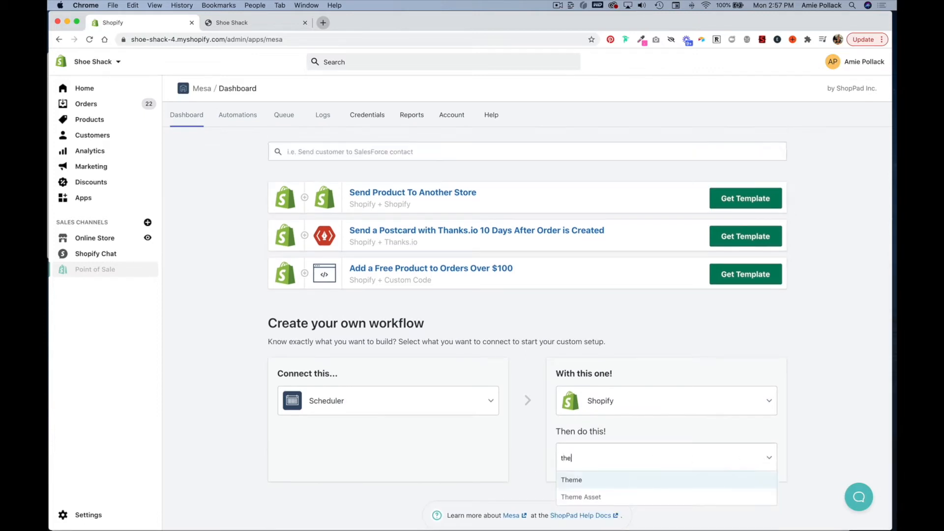
click(571, 480)
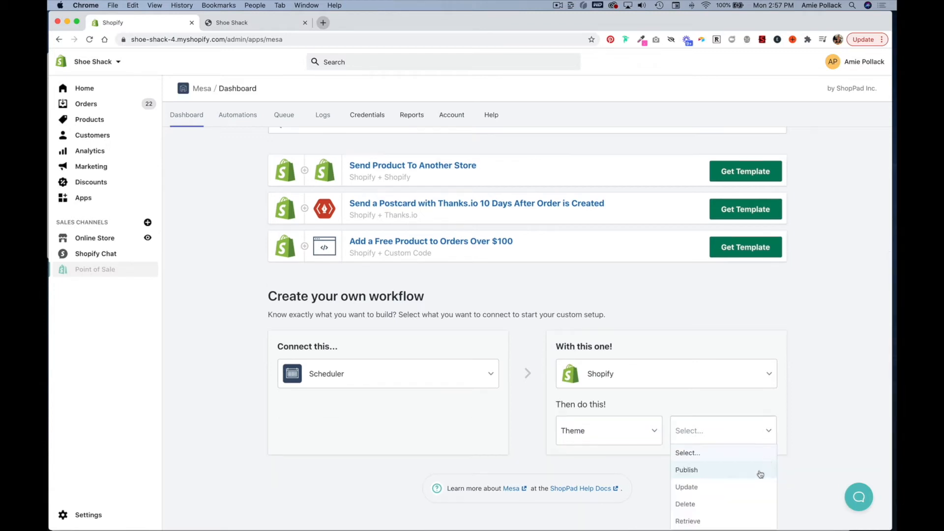
click(687, 470)
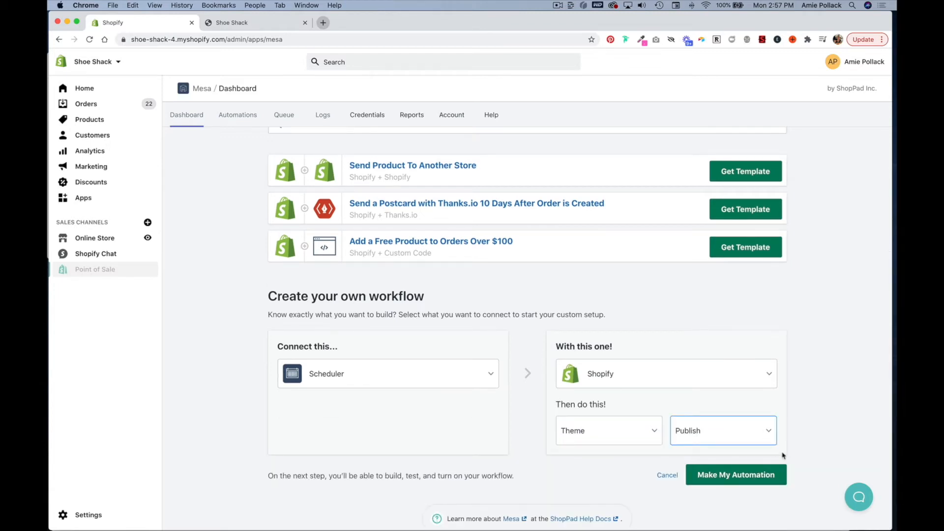
click(736, 474)
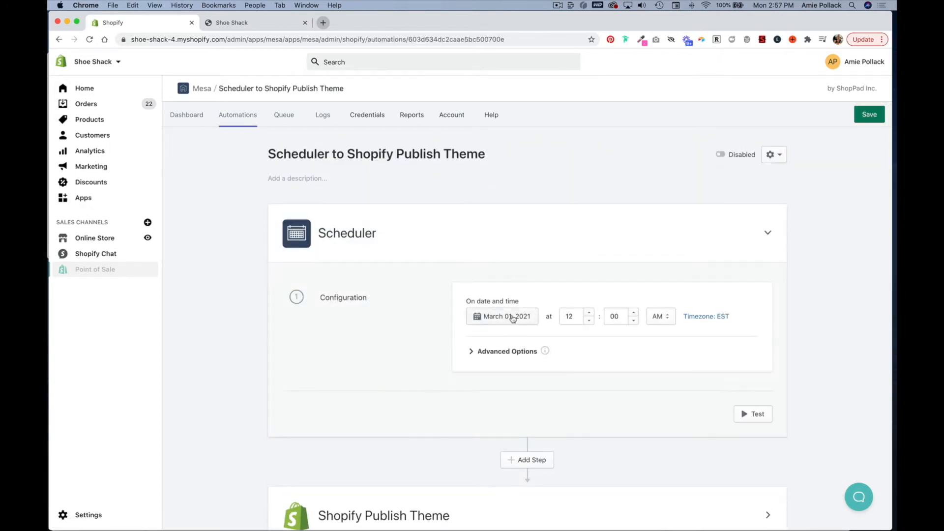
Step: Set the scheduler date to November 26, 2021
click(513, 316)
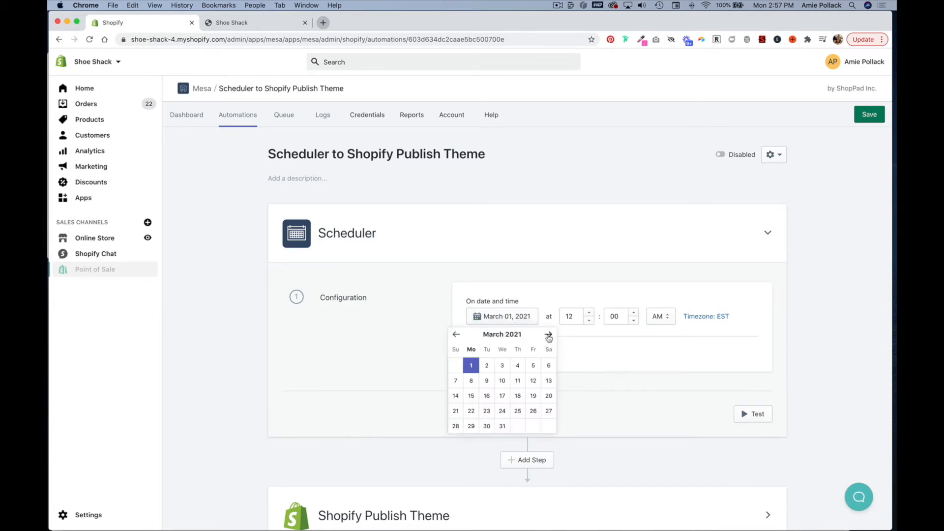
click(548, 335)
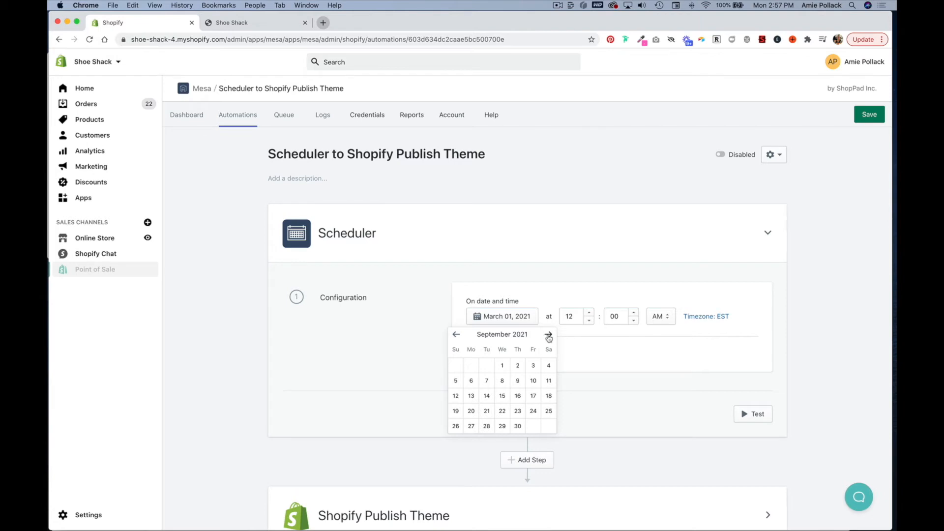
click(548, 334)
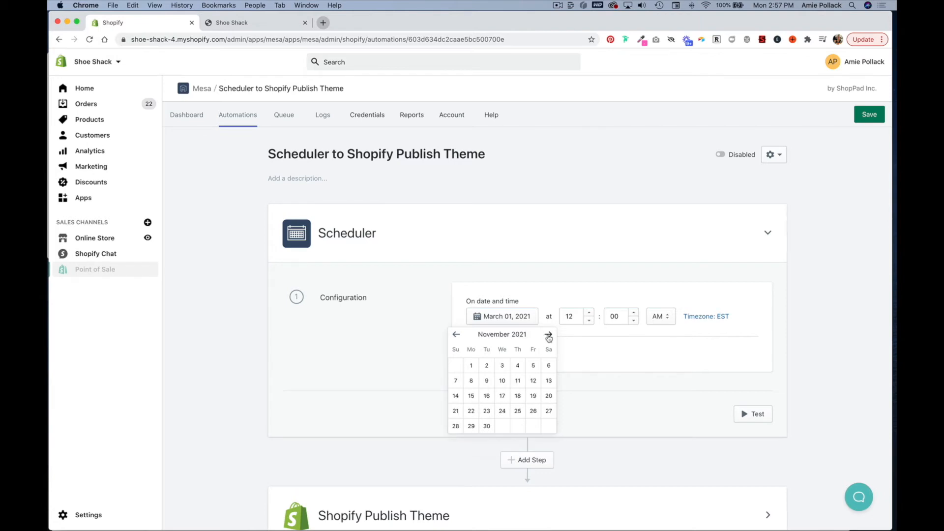
click(533, 411)
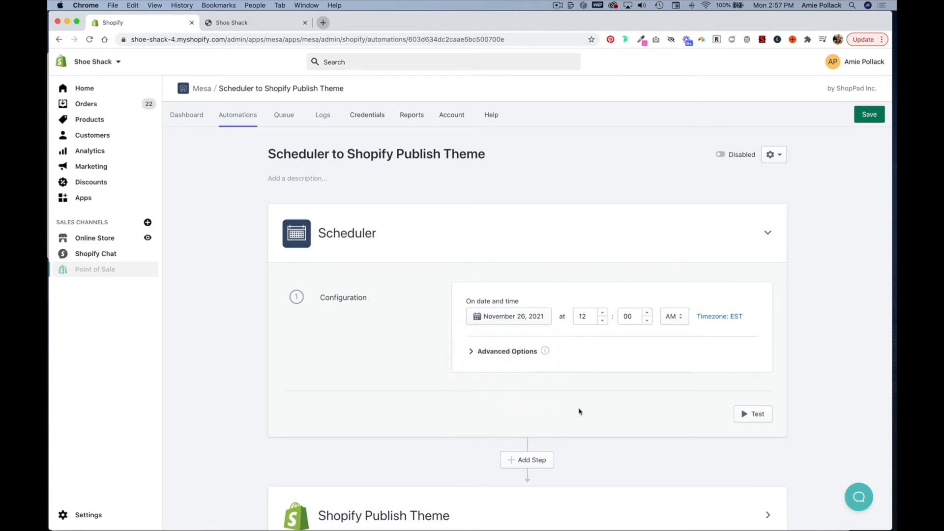
Step: Choose Debut as the theme in the Shopify Publish Theme step
scroll(down, 3)
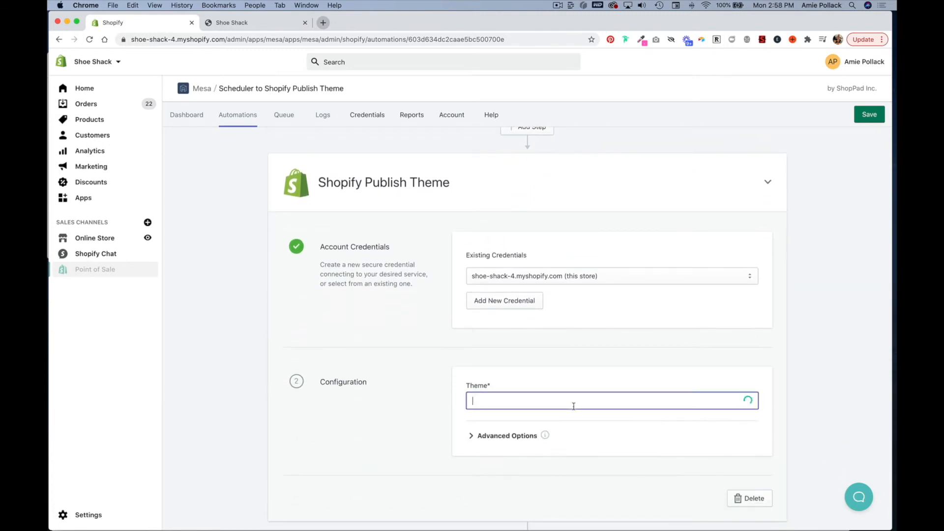
click(611, 401)
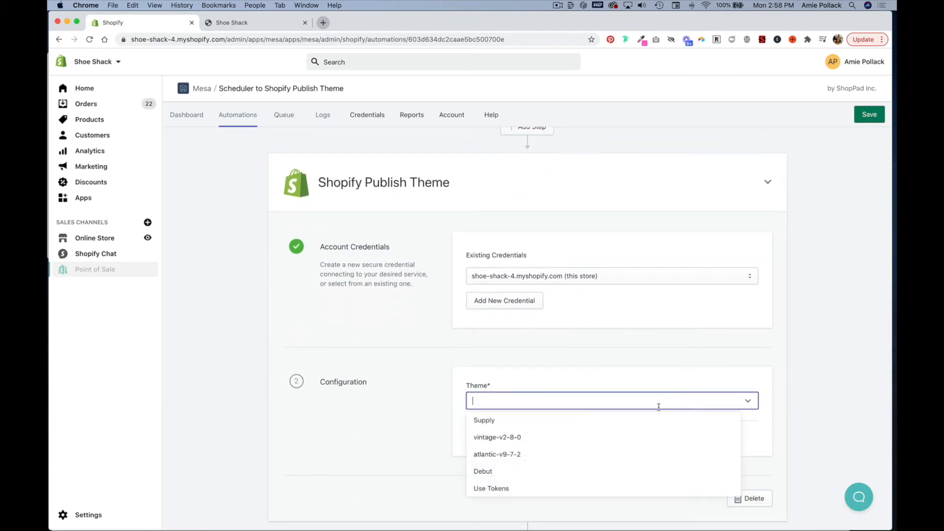
click(482, 471)
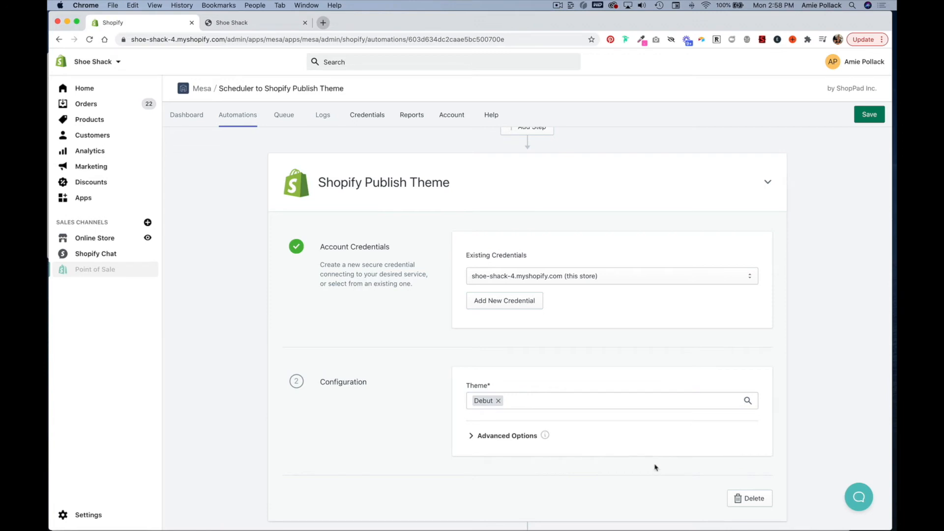
scroll(down, 3)
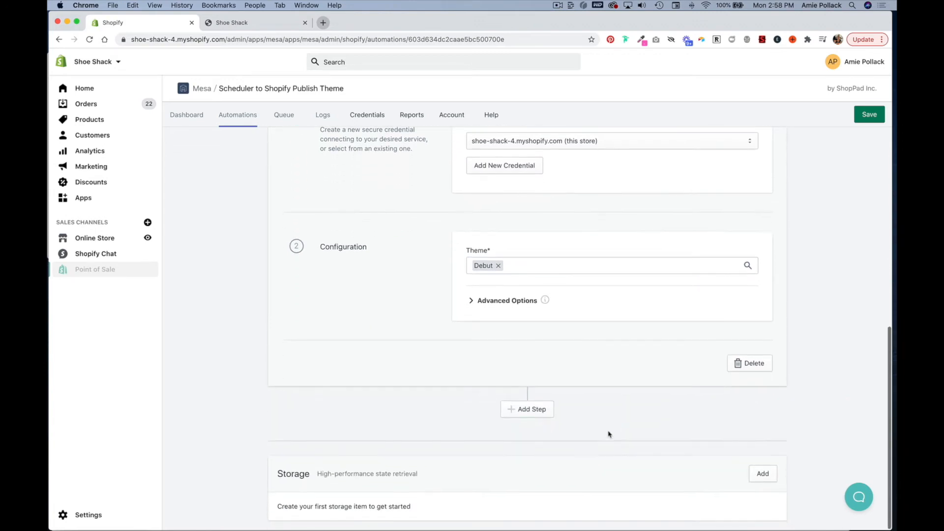
mouse_move(547, 413)
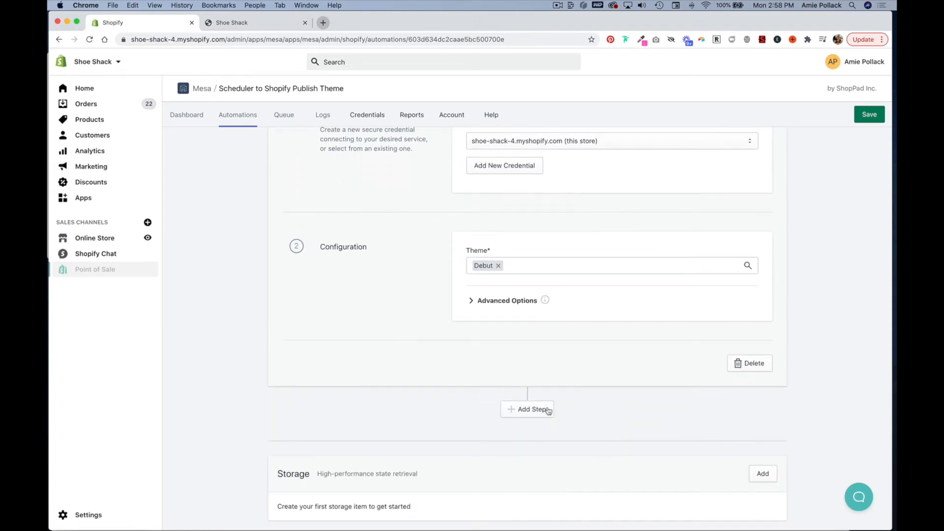
Step: Add a Mesa Delay step after the Debut publish step
click(528, 410)
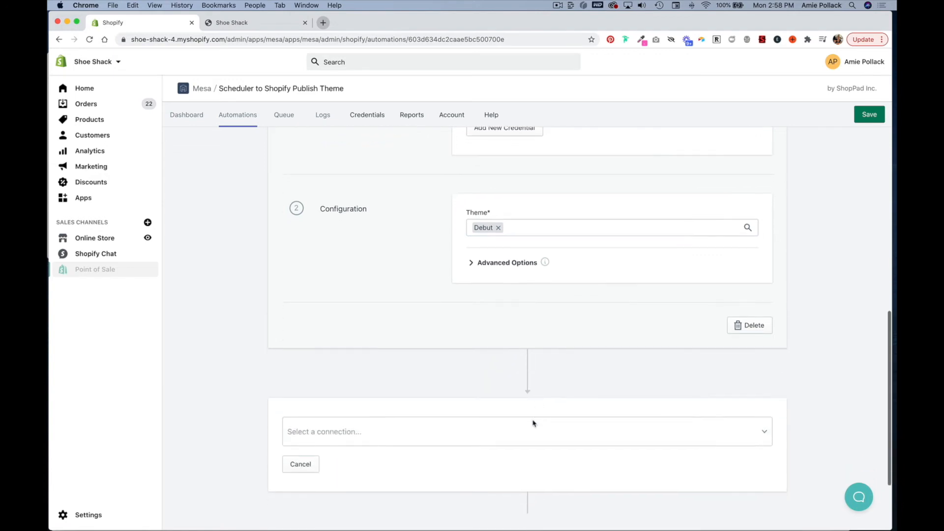
text(dela)
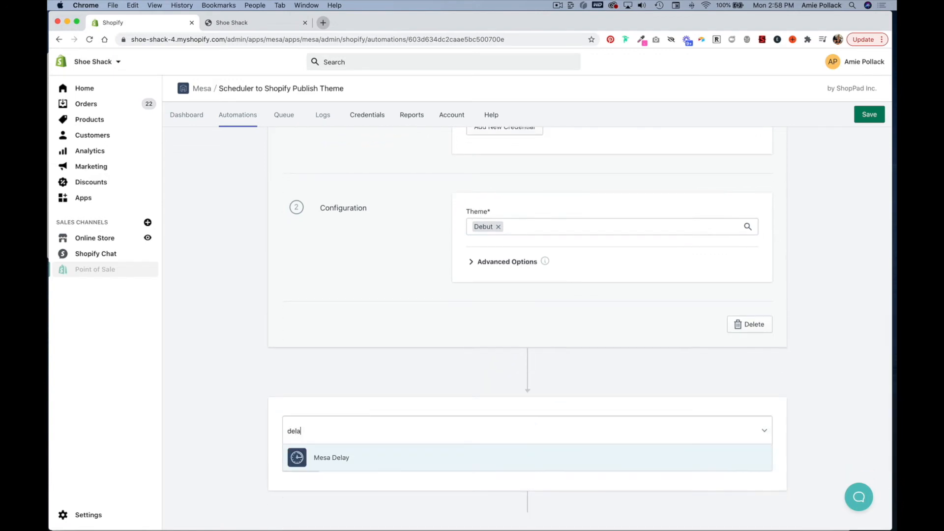
click(330, 458)
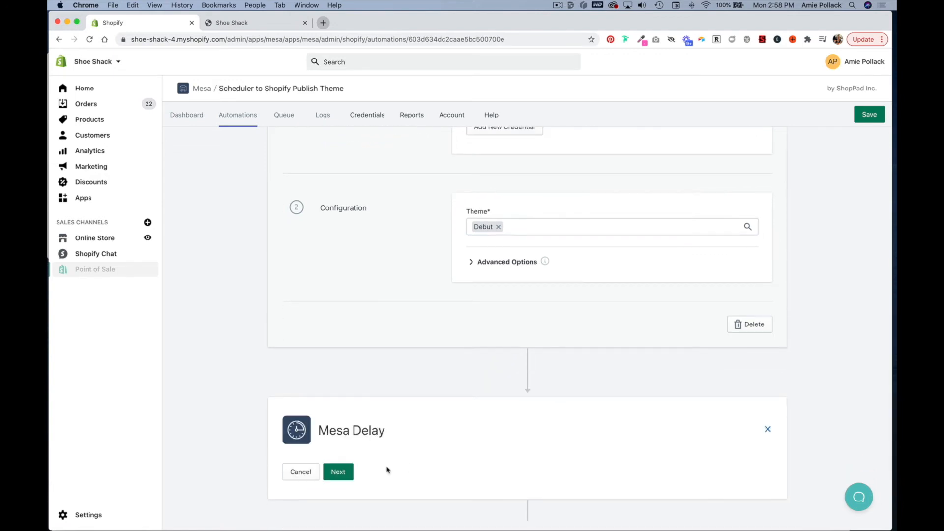
click(338, 472)
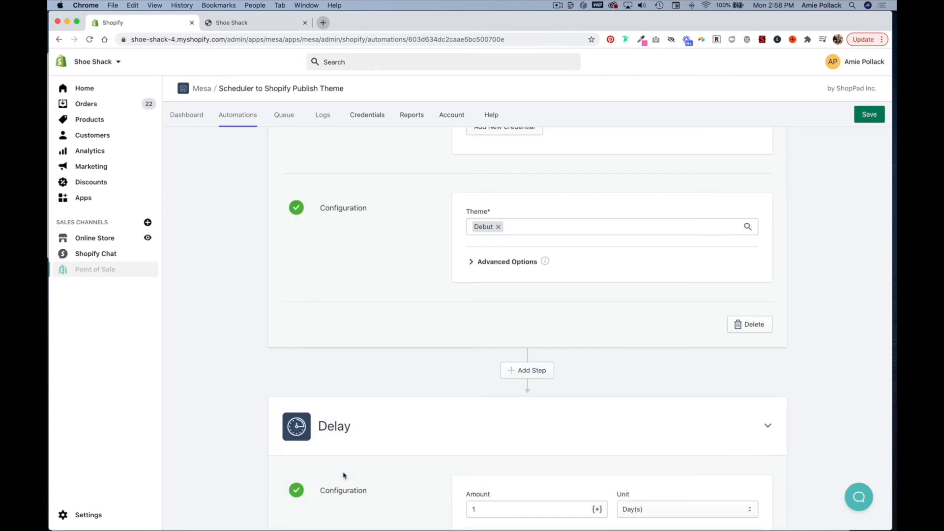
scroll(down, 3)
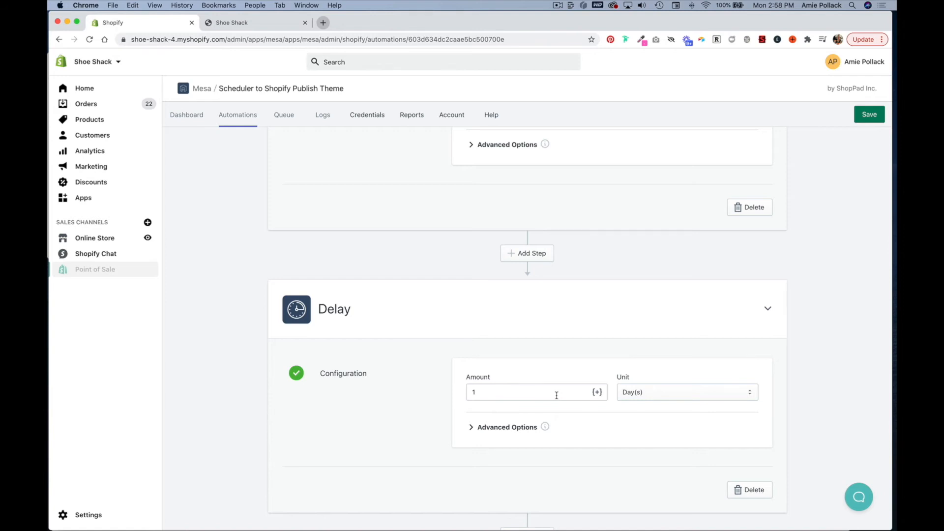
Step: Set the delay amount to 4 with Day(s) as the unit
click(537, 393)
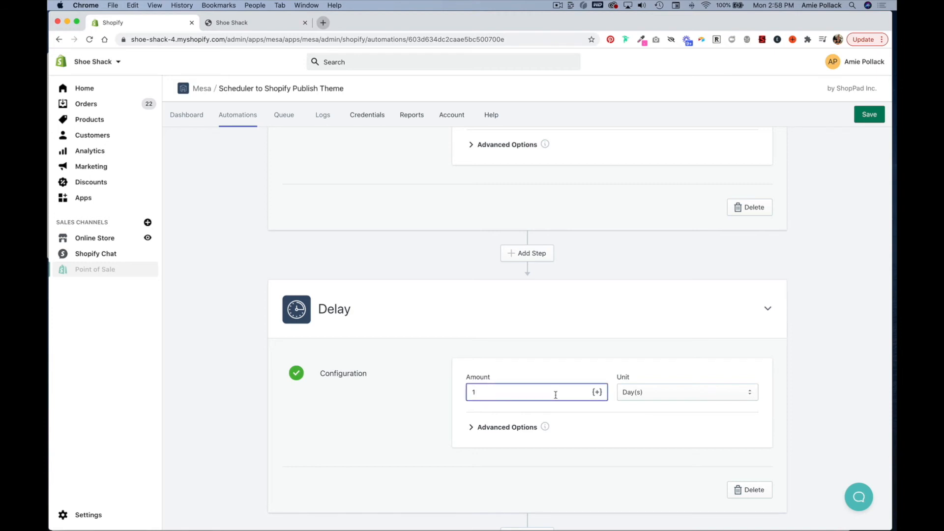
text(4)
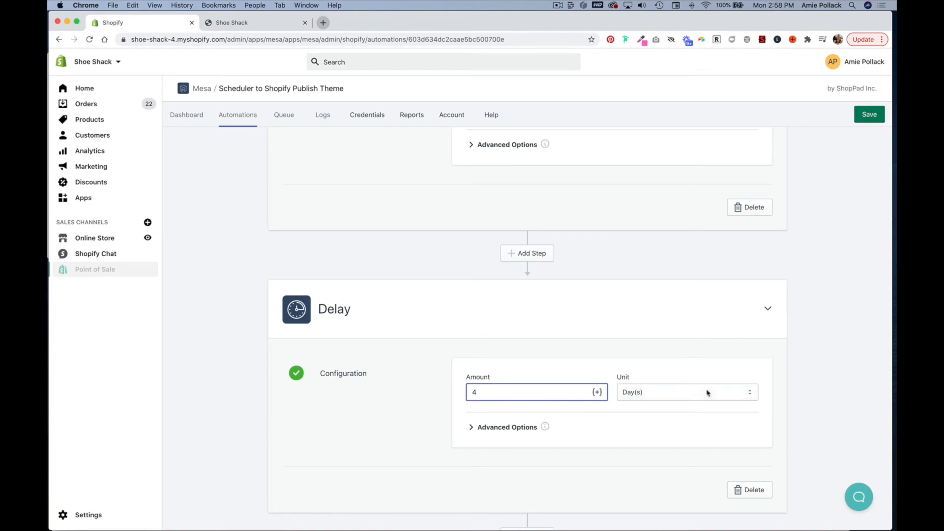
click(687, 392)
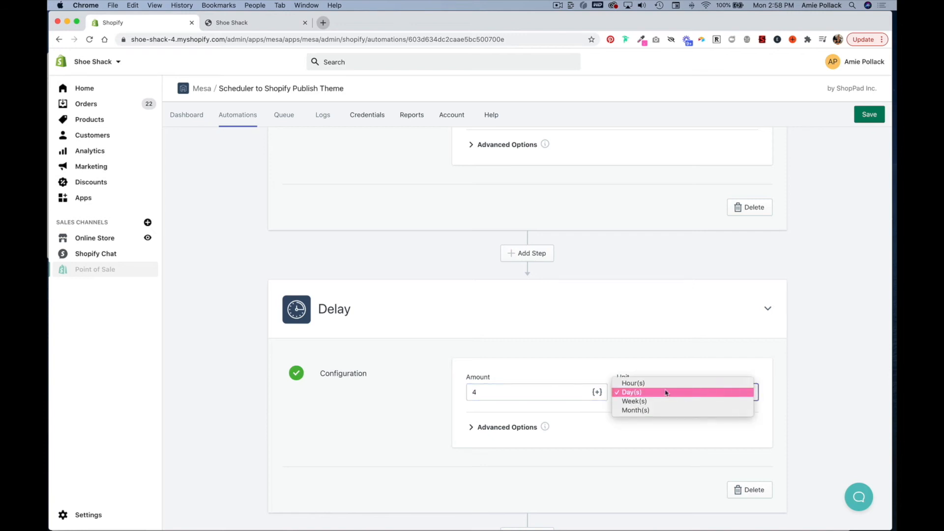
click(634, 392)
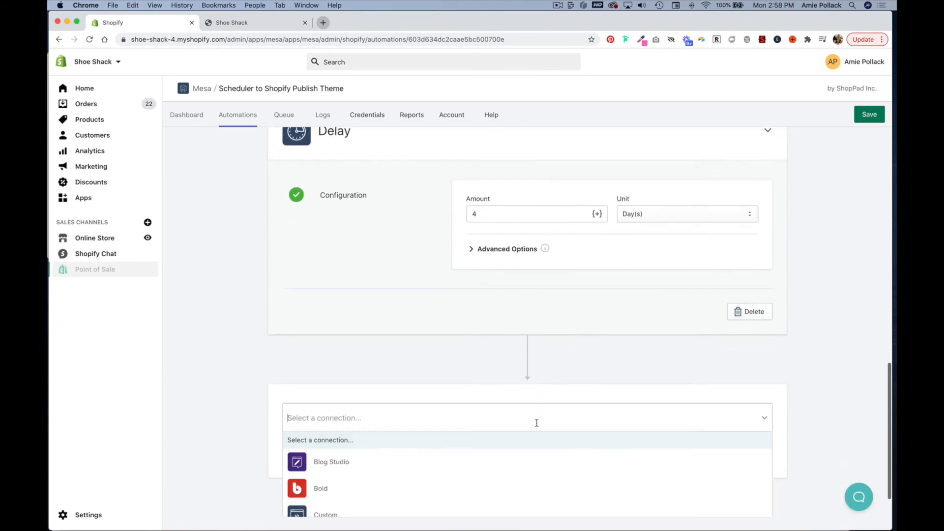
Step: Add a Shopify Theme > Publish step after the delay, publishing atlantic-v9-7-2
text(sho)
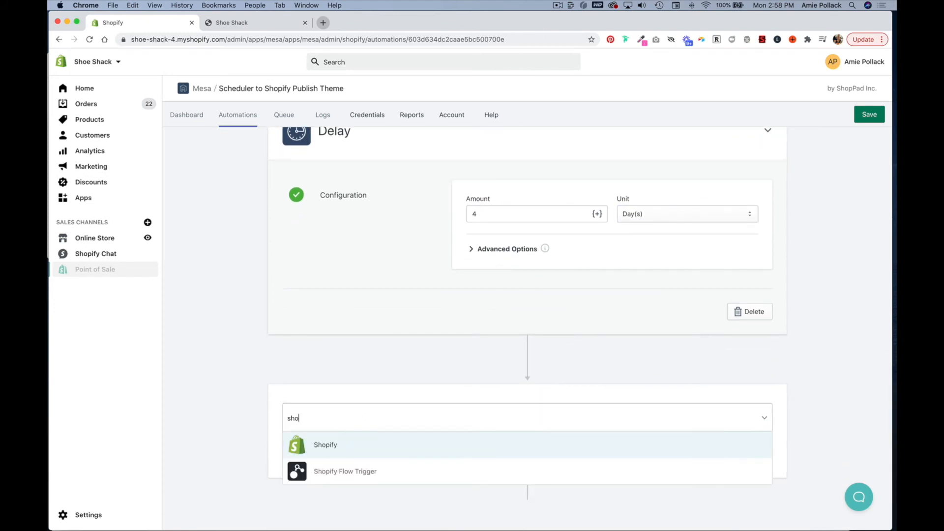
click(325, 445)
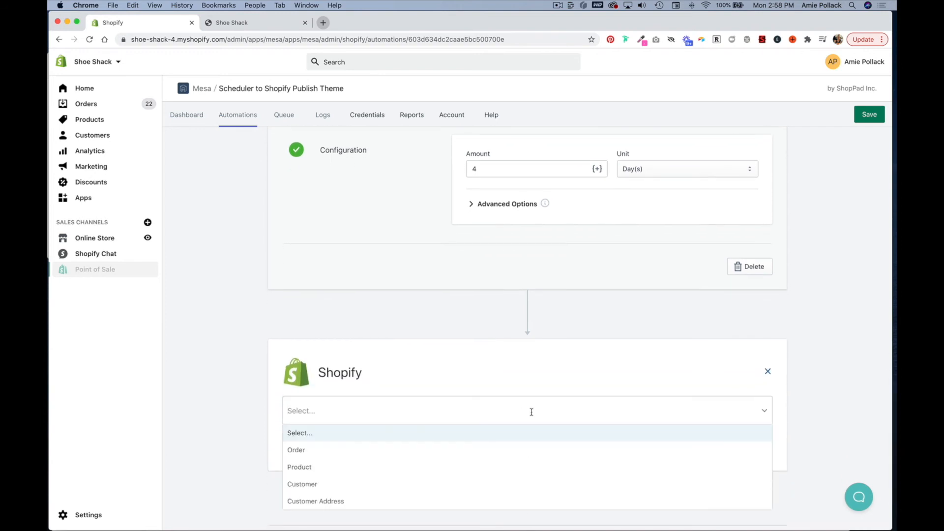
click(299, 433)
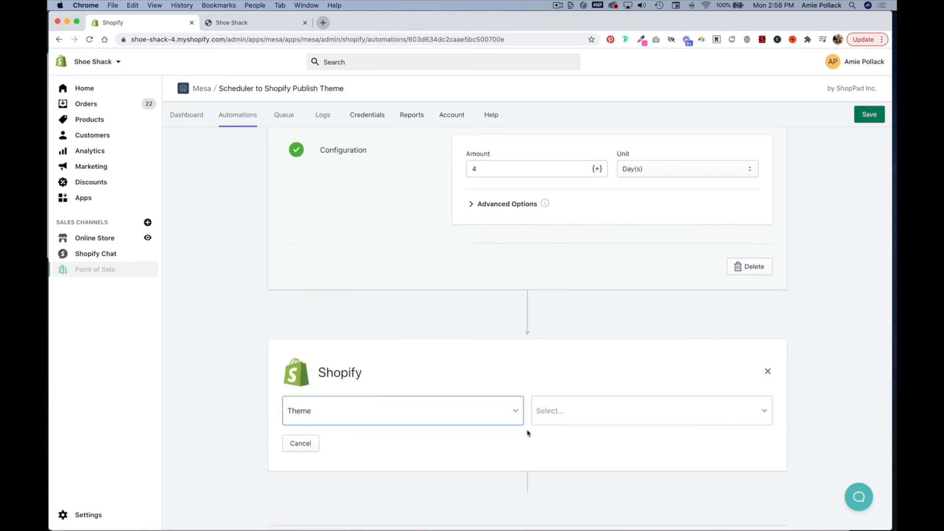
click(652, 411)
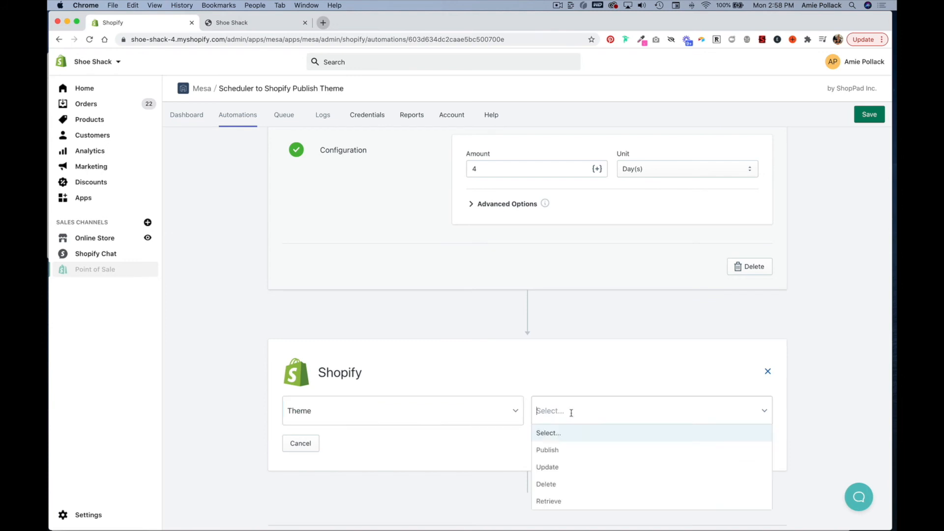
click(548, 450)
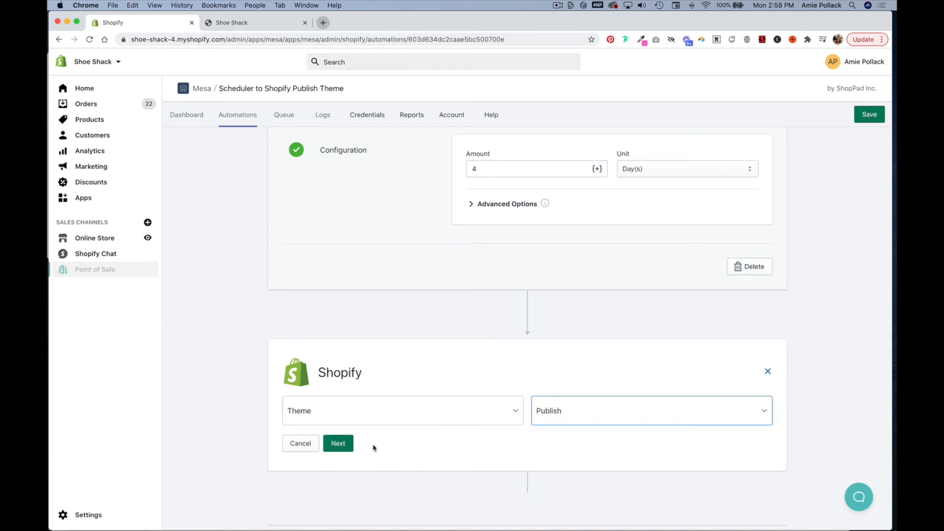
click(338, 444)
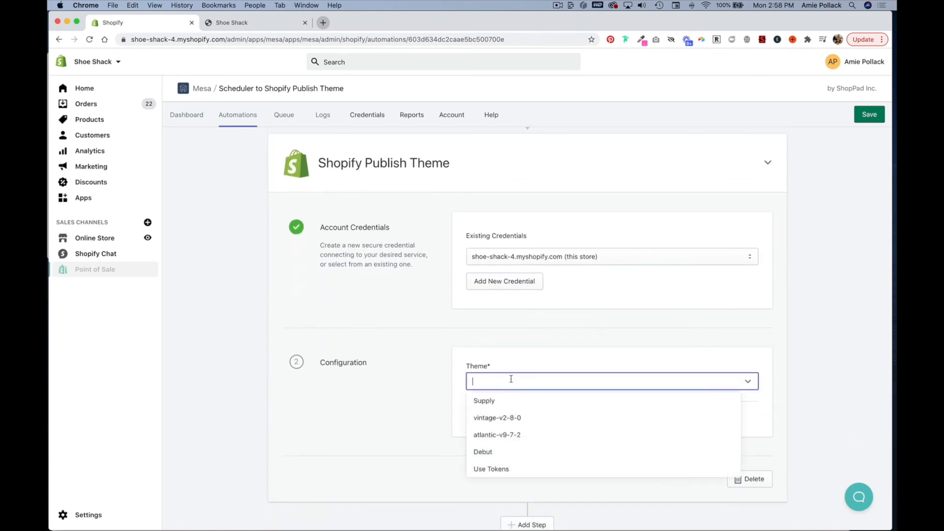
click(497, 435)
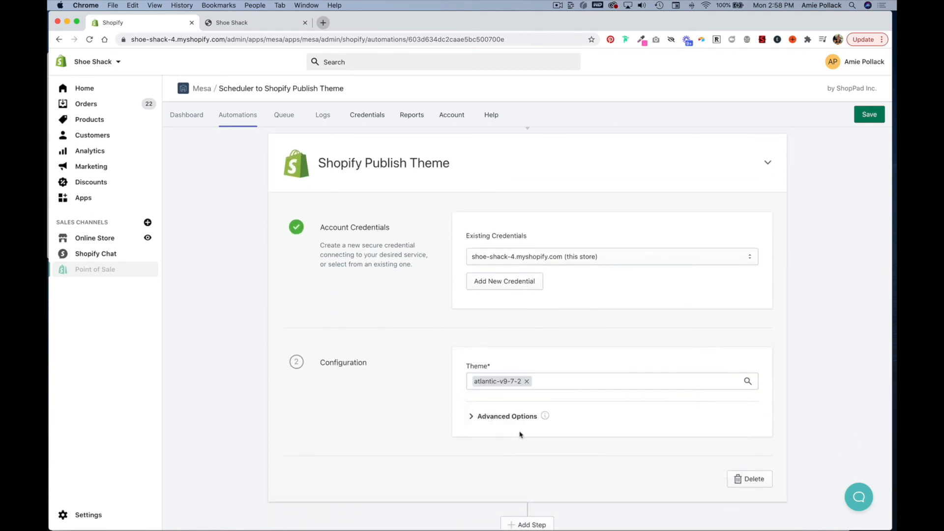
scroll(down, 3)
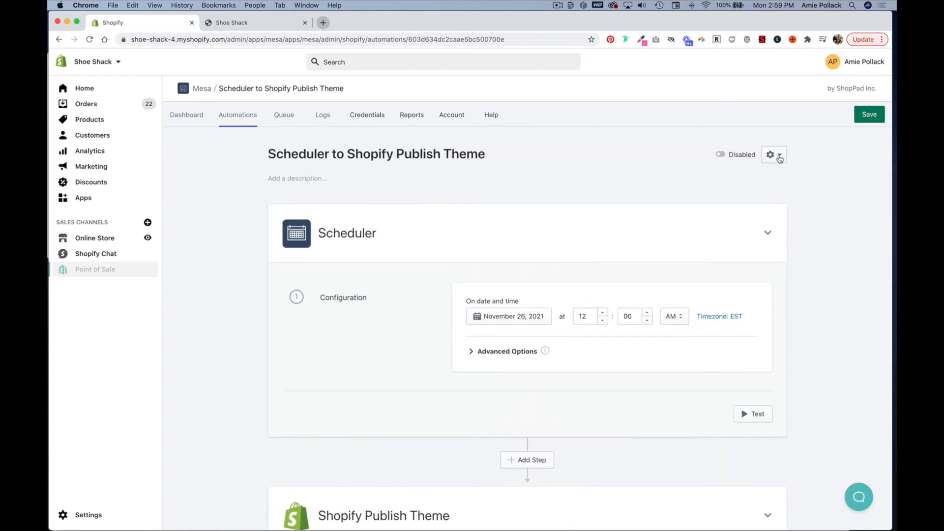
Step: Toggle the automation's Status to enabled in the gear menu and save
click(774, 155)
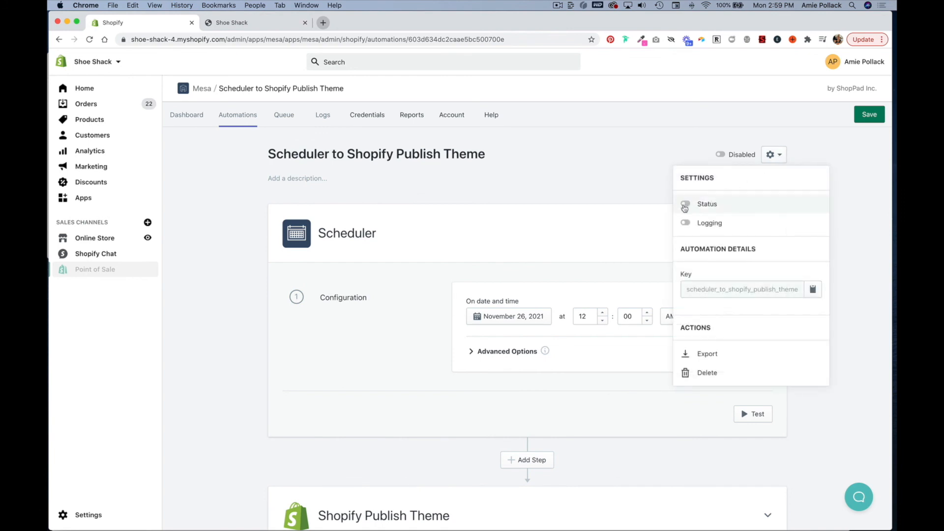
click(686, 204)
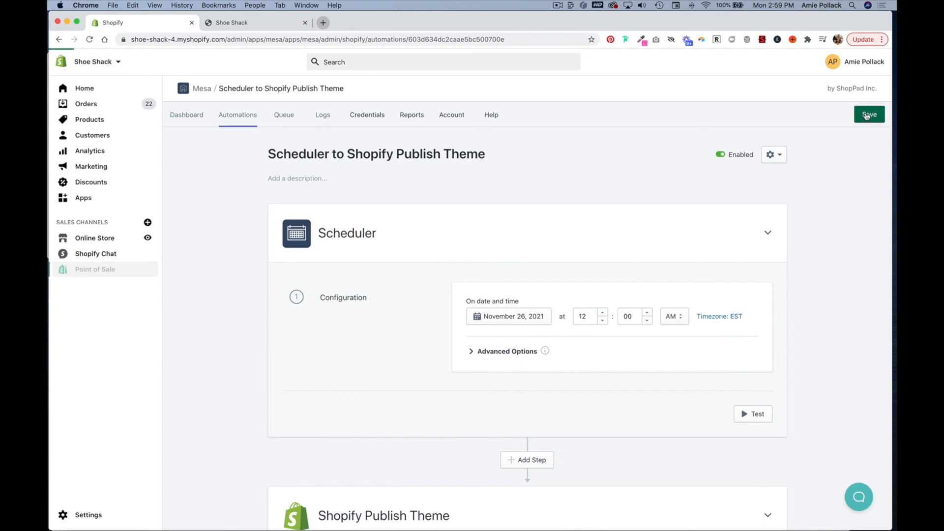
click(869, 114)
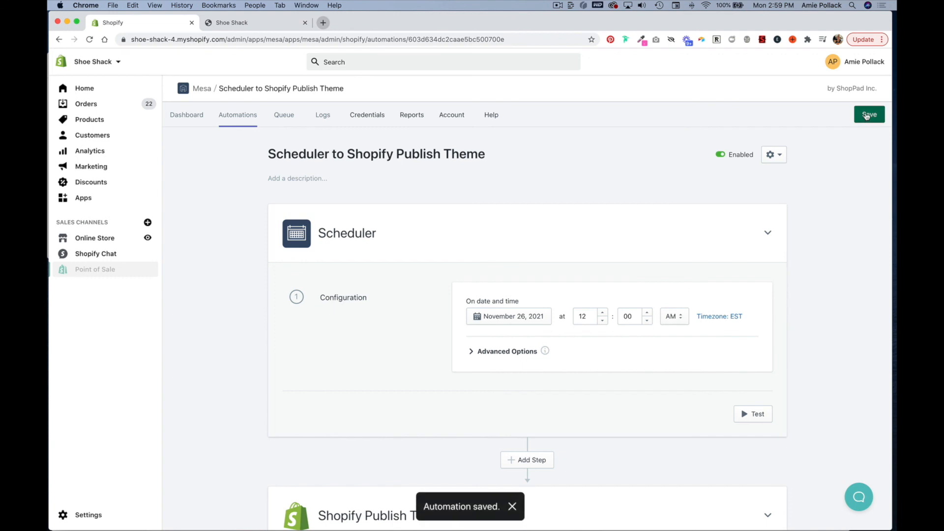
click(513, 507)
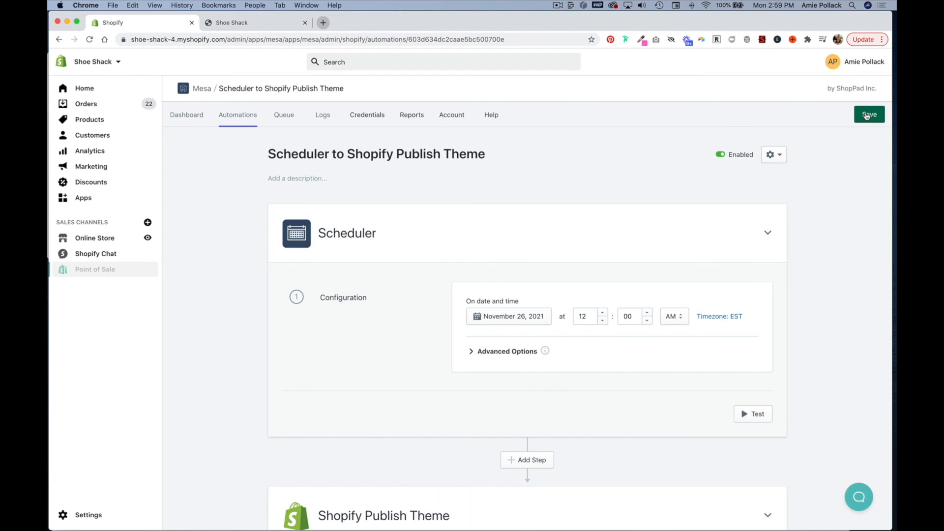